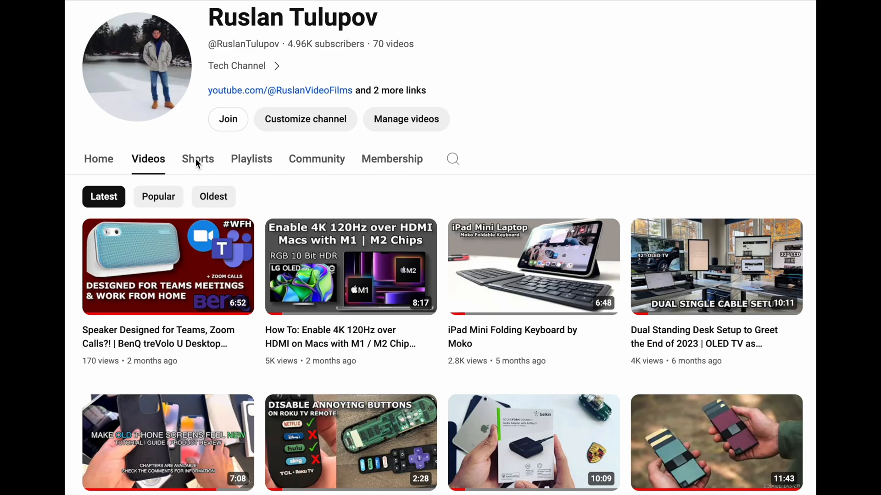
Step: Search this channel for 'oled' and scroll through results like the OLED TV desk setup video
click(453, 158)
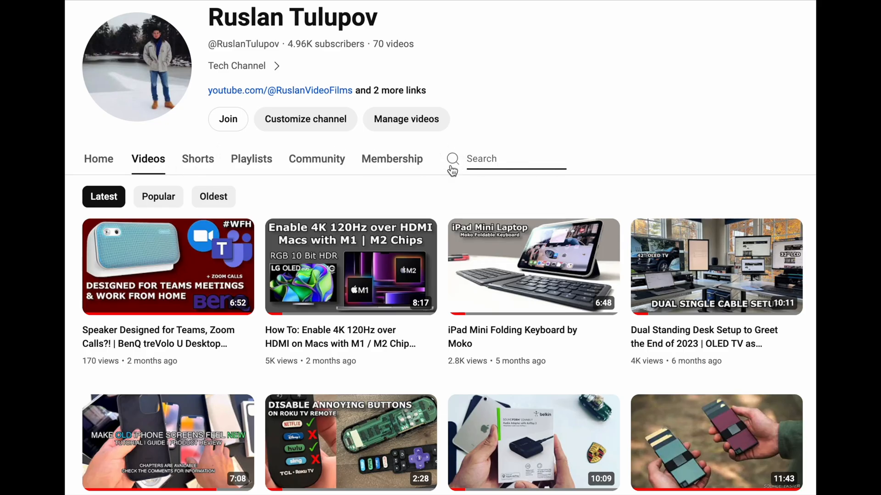
text(oled)
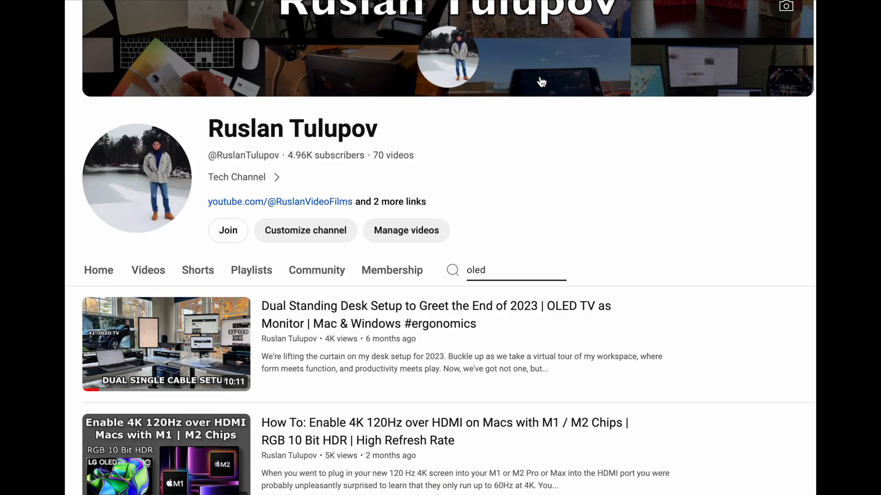
scroll(down, 3)
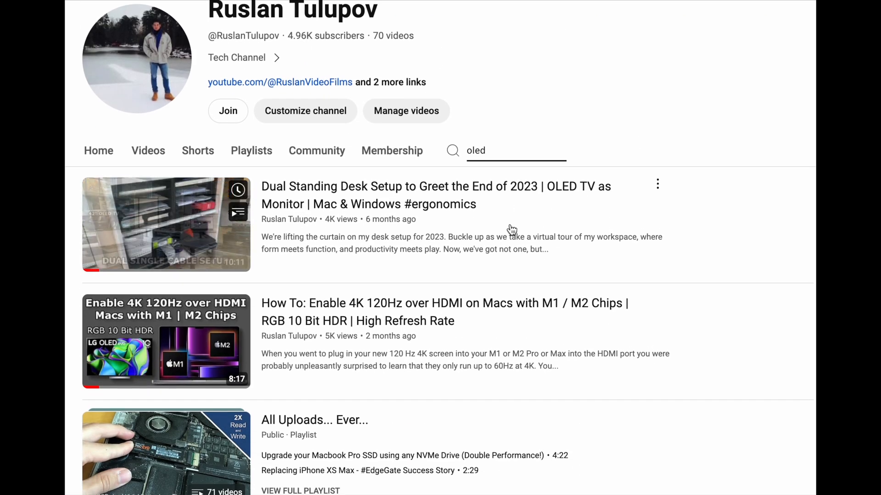